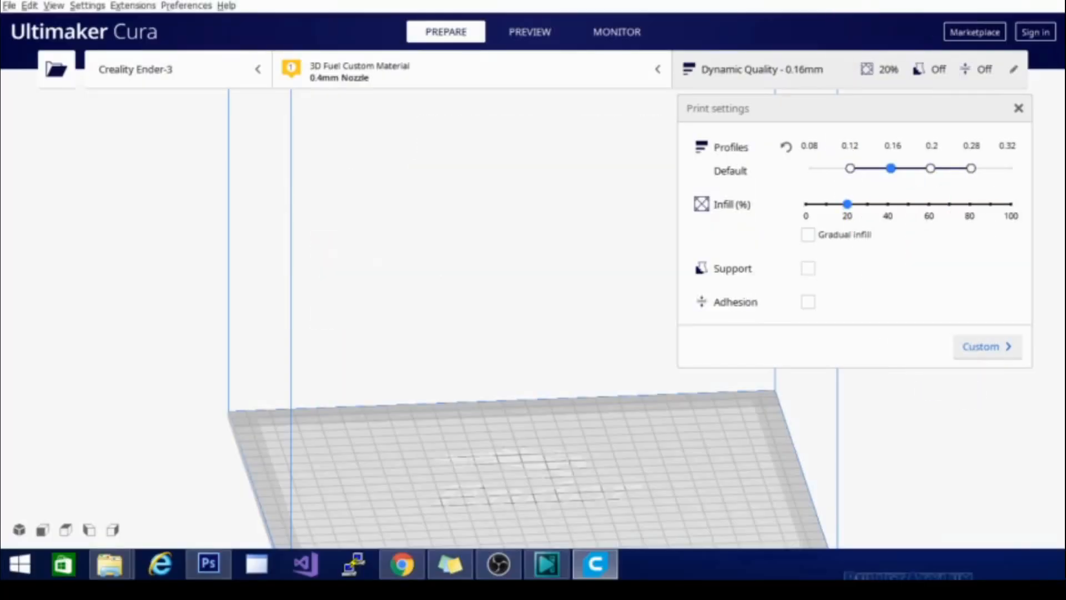
pyautogui.moveTo(938, 334)
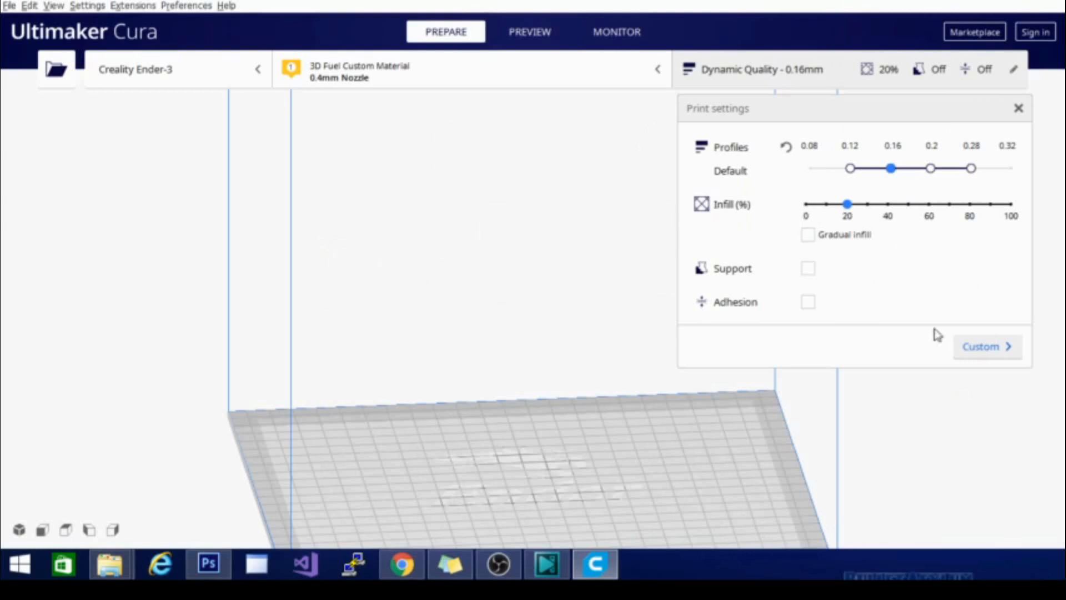
# Switch Print settings to the full Custom list and browse the Quality and Shell sections
pyautogui.click(985, 346)
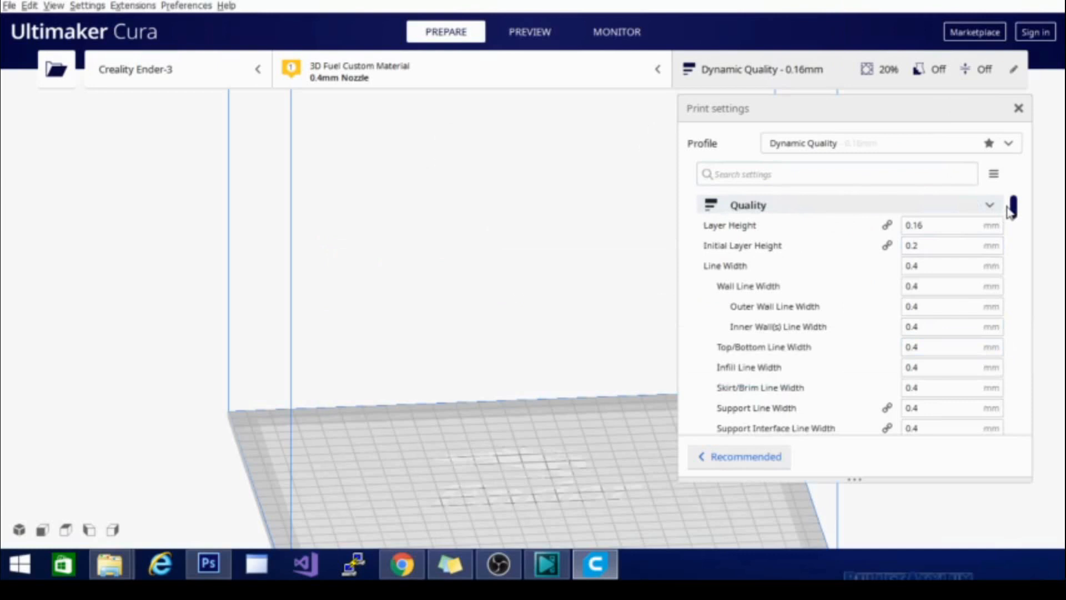
pyautogui.scroll(-3)
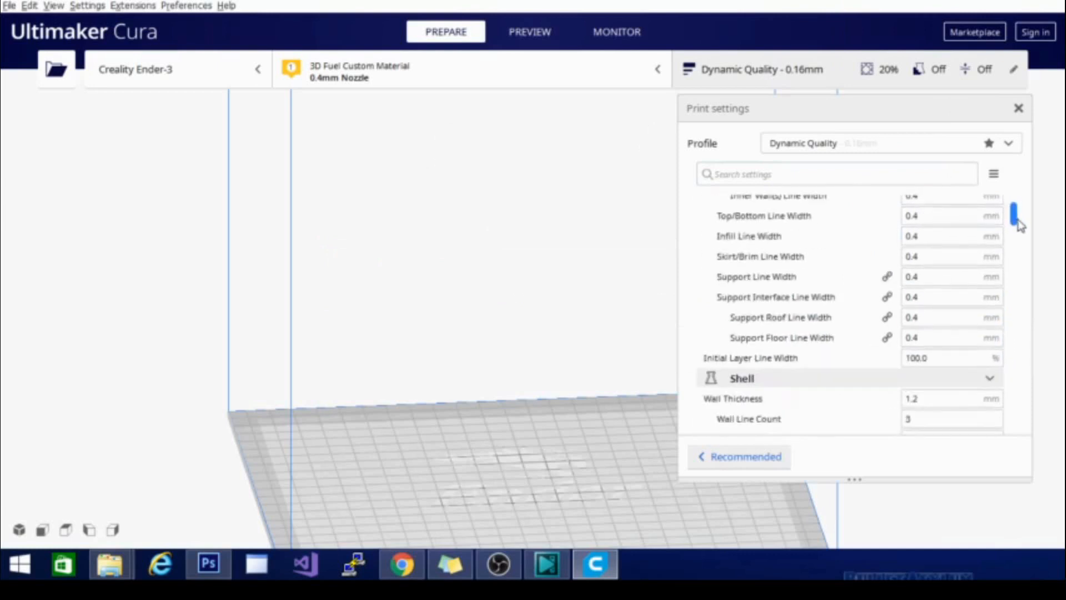
pyautogui.scroll(-3)
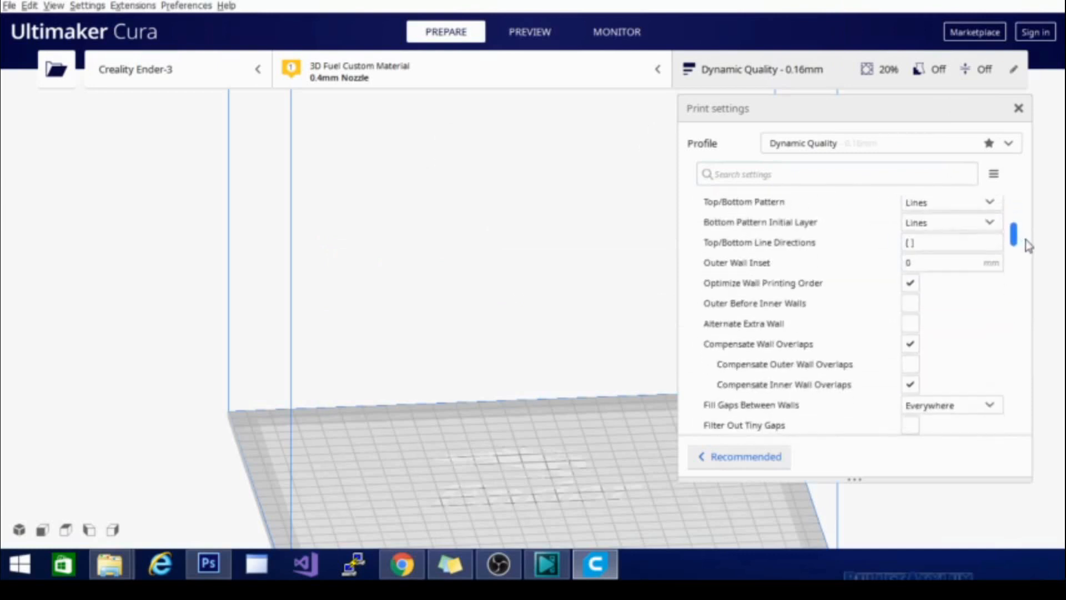
pyautogui.scroll(-3)
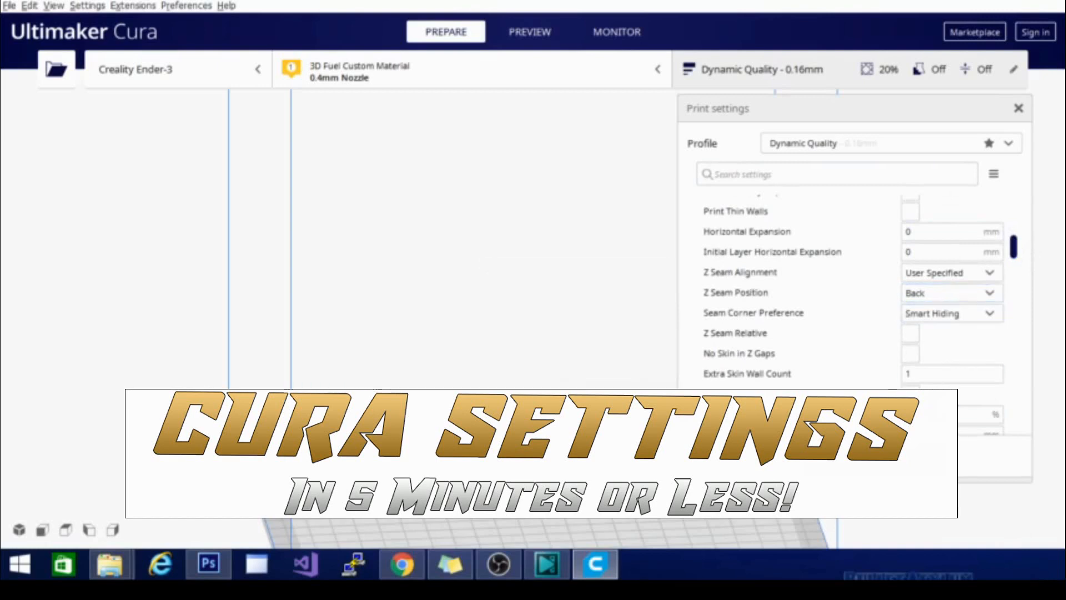
pyautogui.click(530, 31)
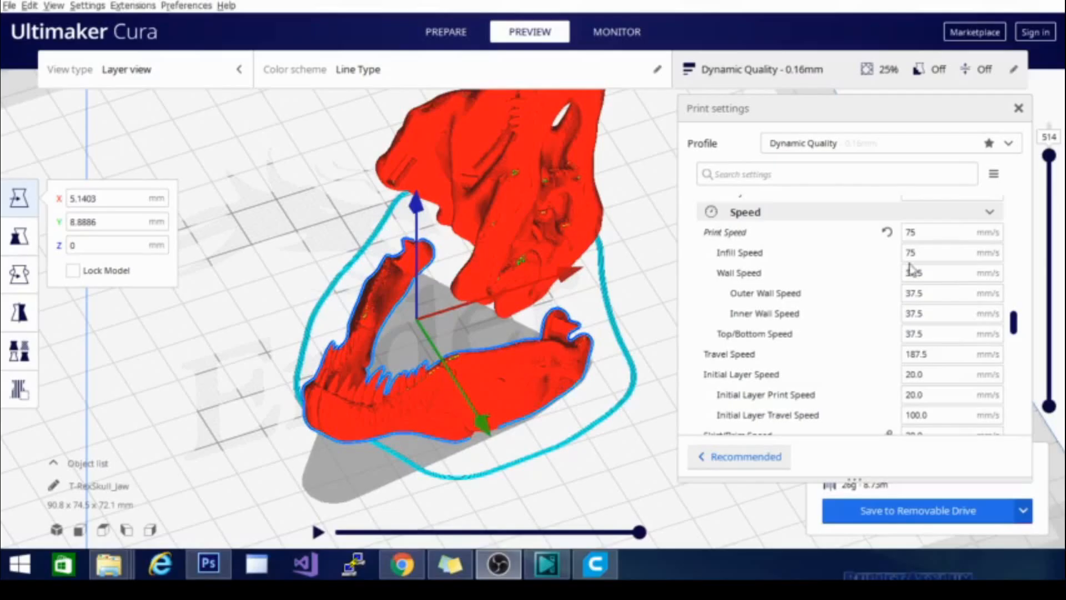
pyautogui.moveTo(1039, 368)
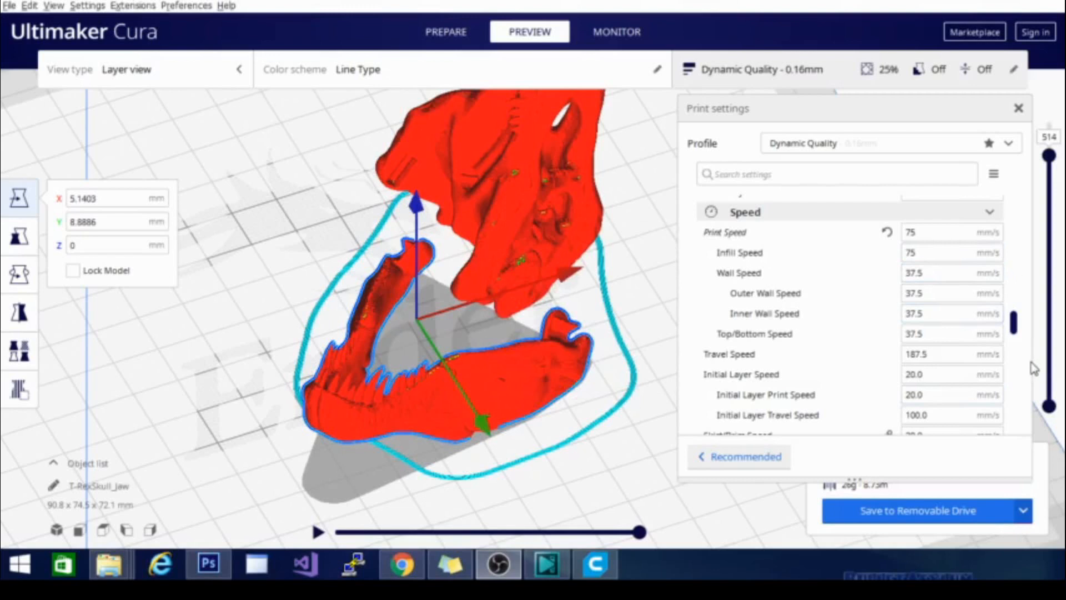
pyautogui.moveTo(1035, 355)
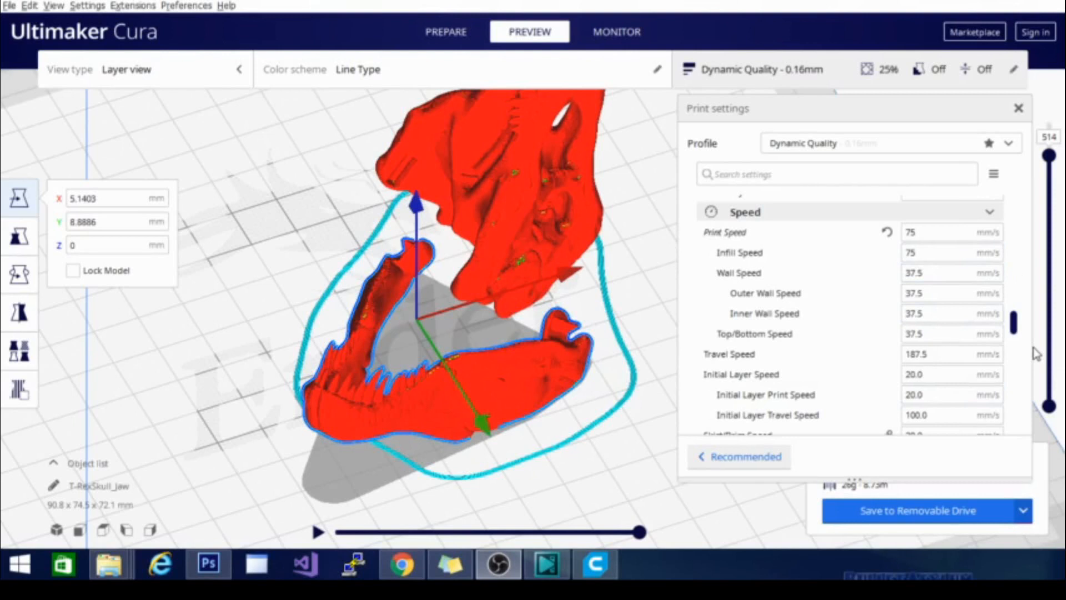
pyautogui.moveTo(1033, 349)
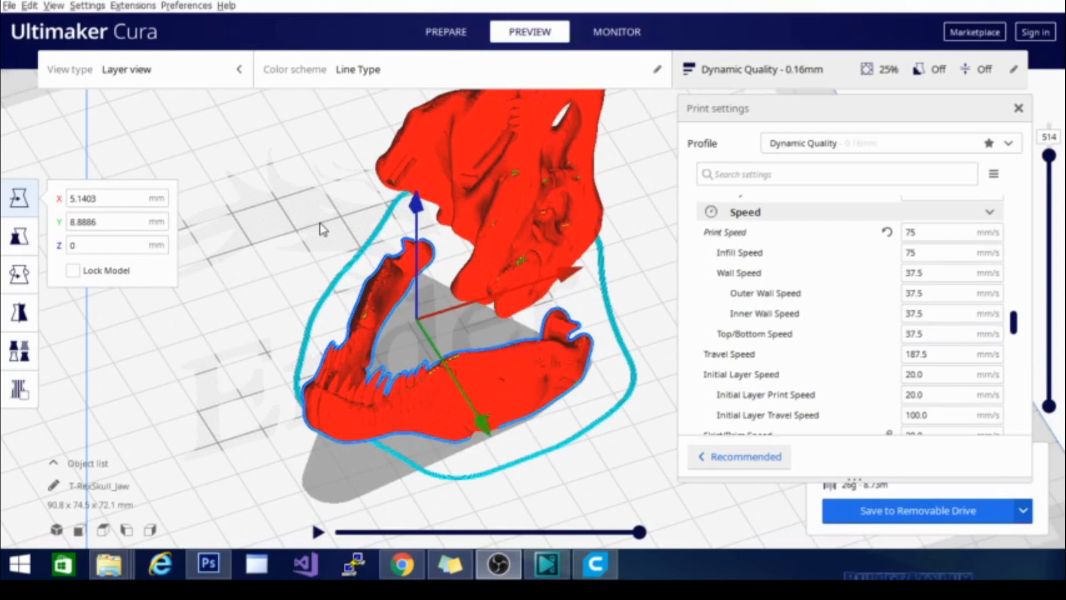
pyautogui.moveTo(468, 350)
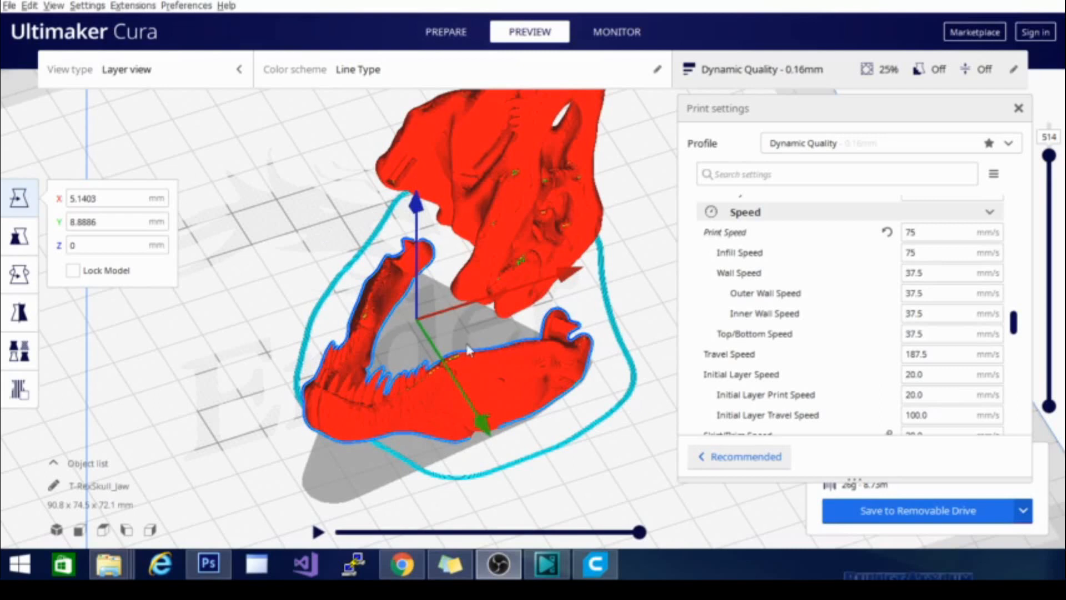
pyautogui.click(952, 252)
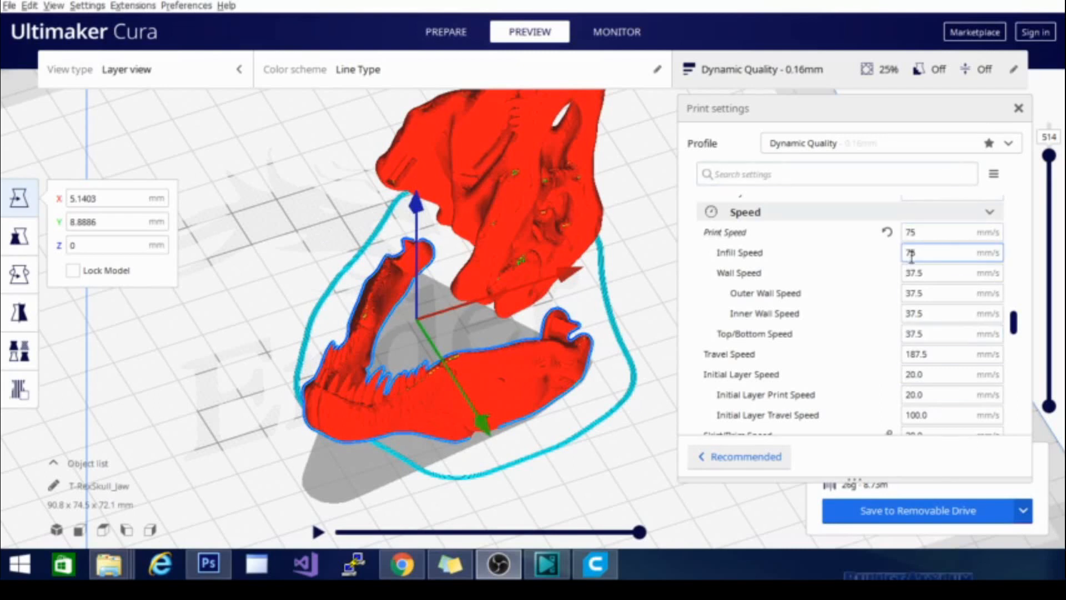
pyautogui.click(951, 333)
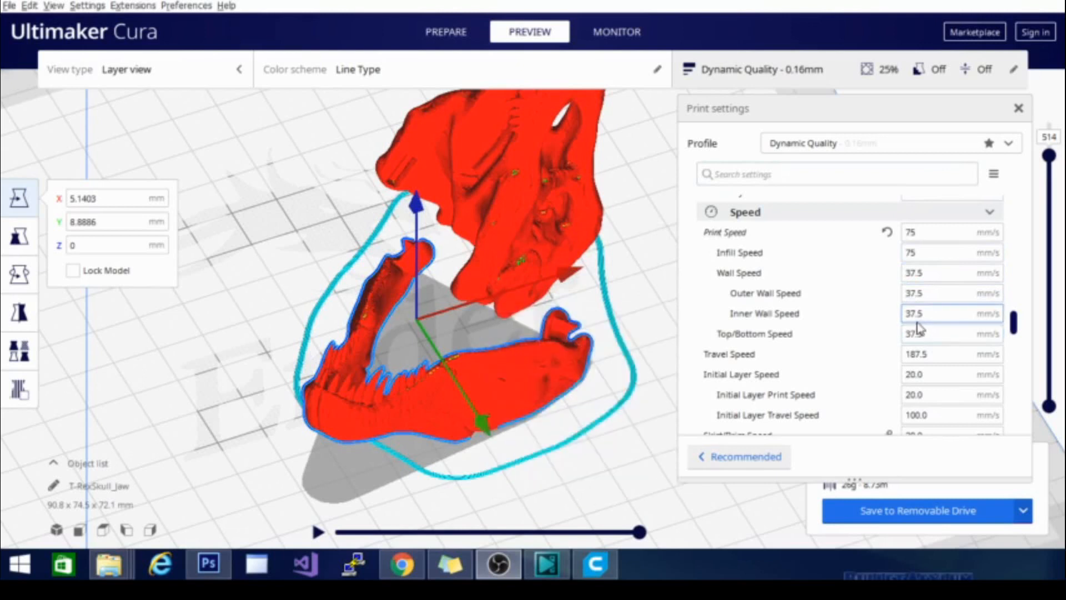
pyautogui.moveTo(918, 314)
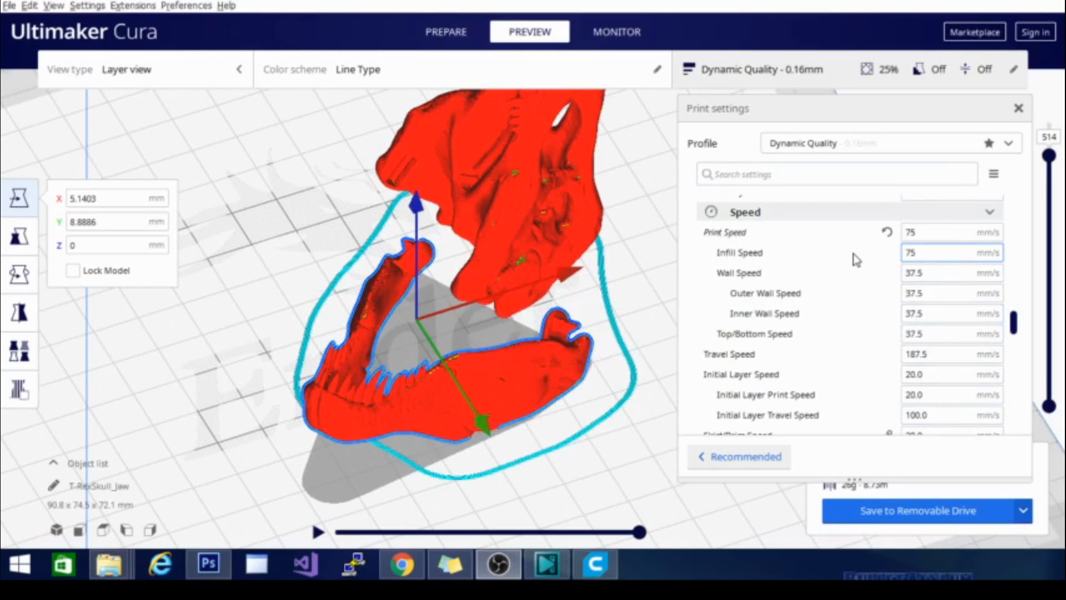
pyautogui.moveTo(739, 252)
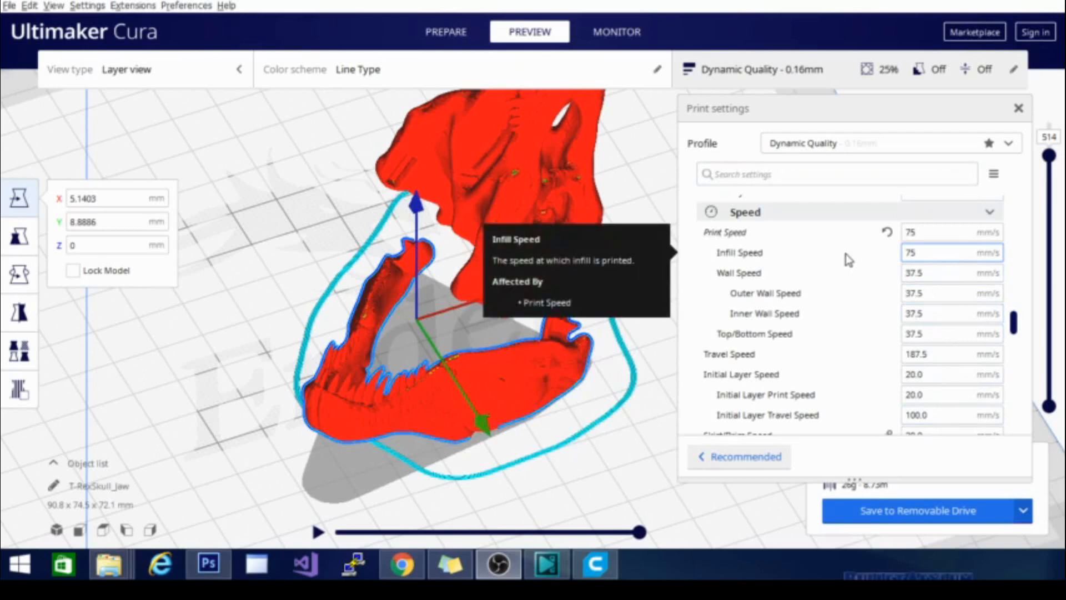
pyautogui.moveTo(781, 260)
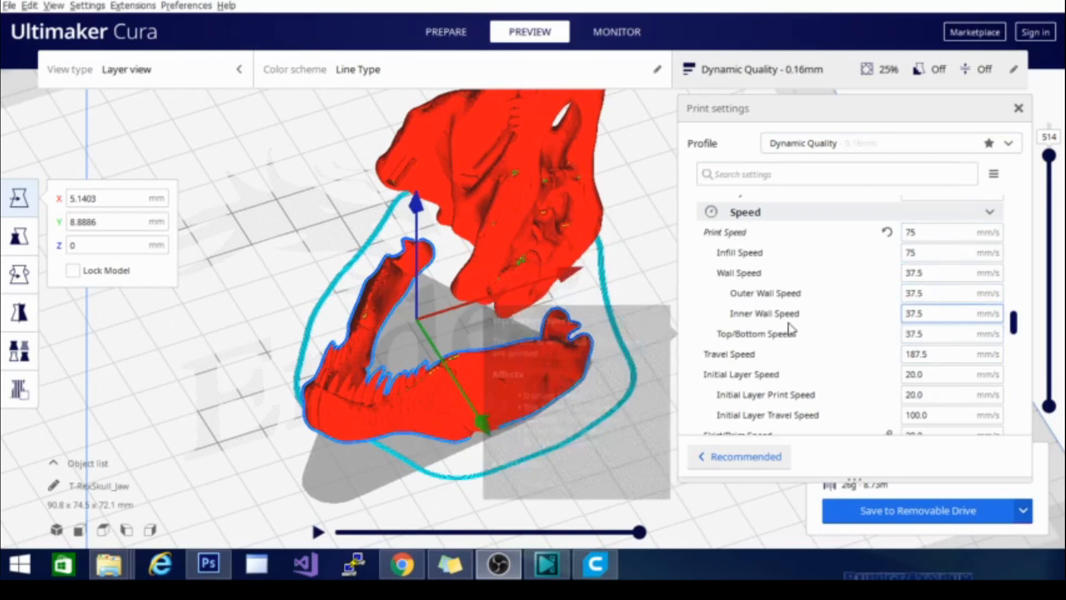
pyautogui.moveTo(756, 333)
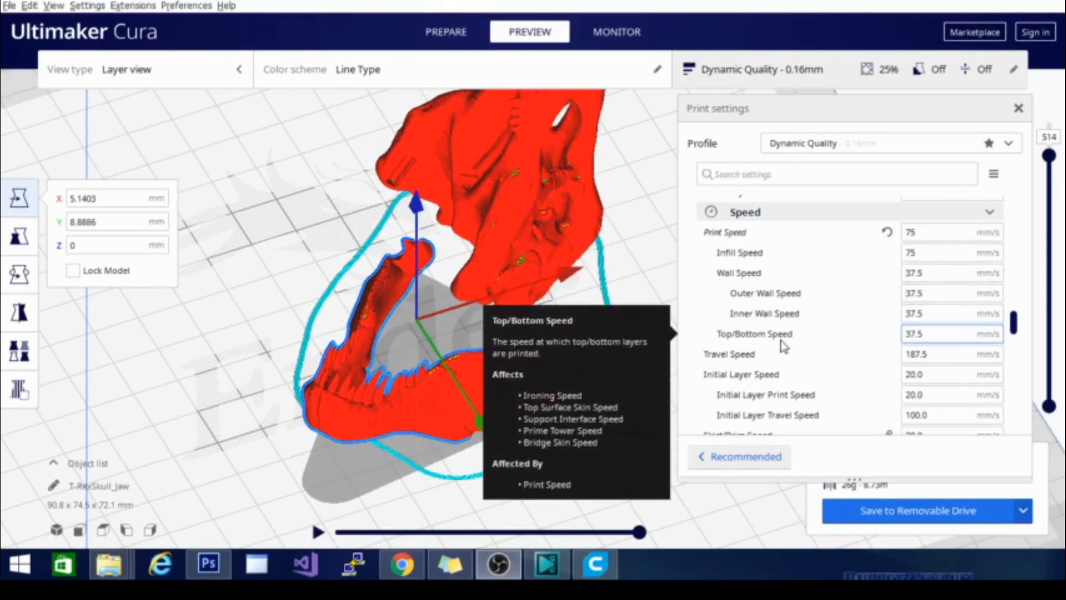
pyautogui.moveTo(855, 333)
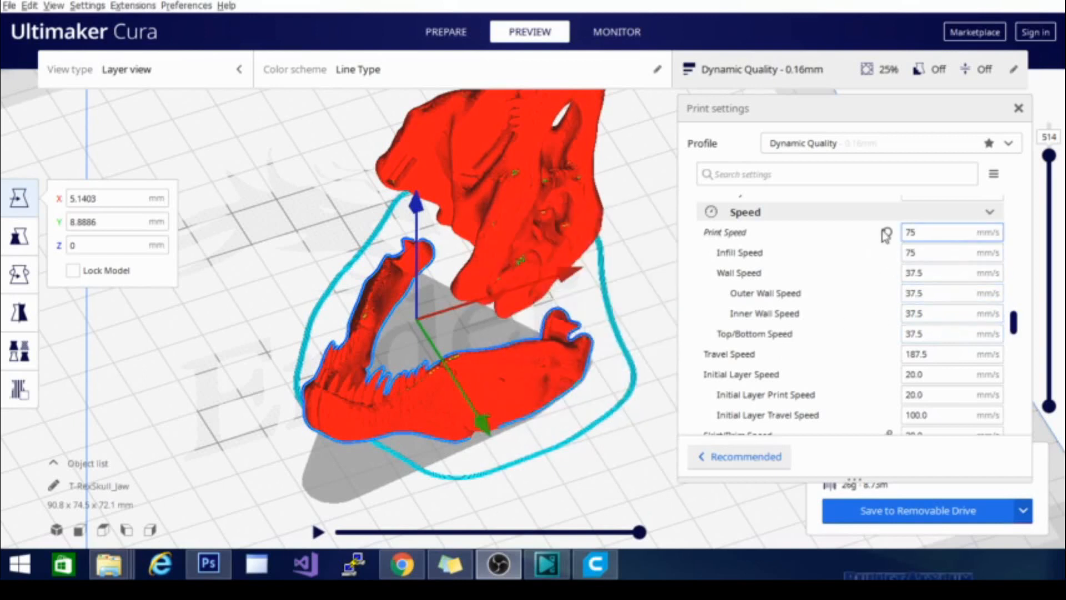
pyautogui.moveTo(889, 237)
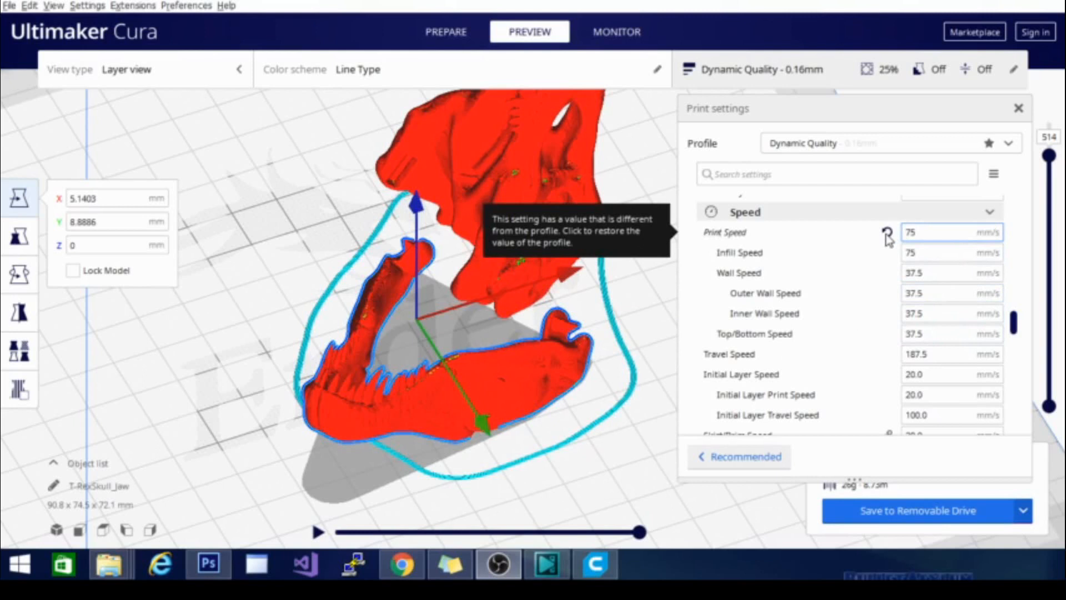
# Reset Print Speed to the profile's 50 mm/s, bringing walls to 25 and travel to 150 mm/s
pyautogui.click(889, 237)
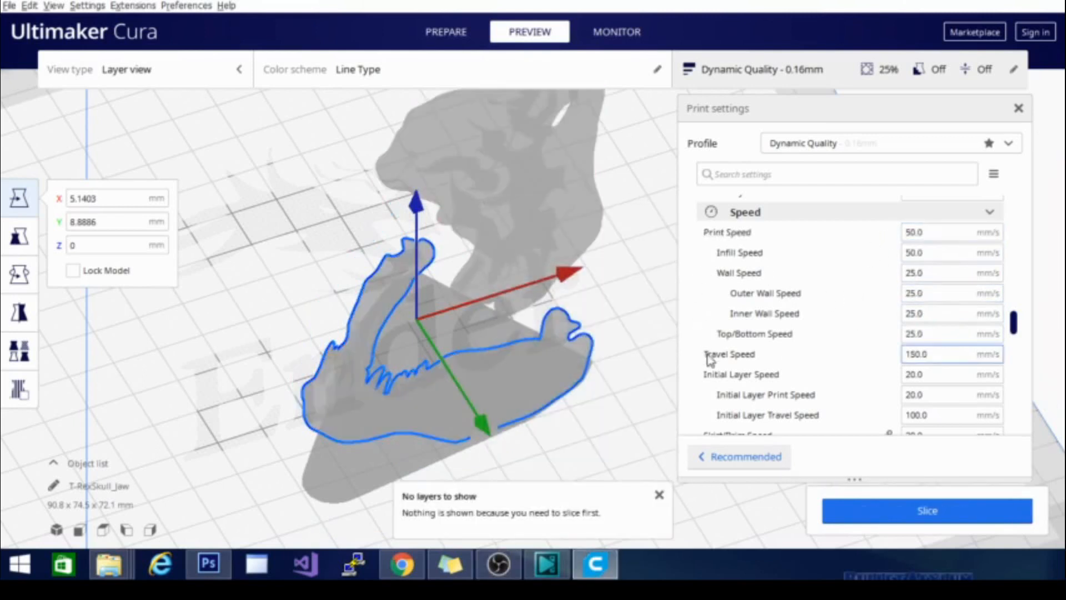
pyautogui.click(952, 232)
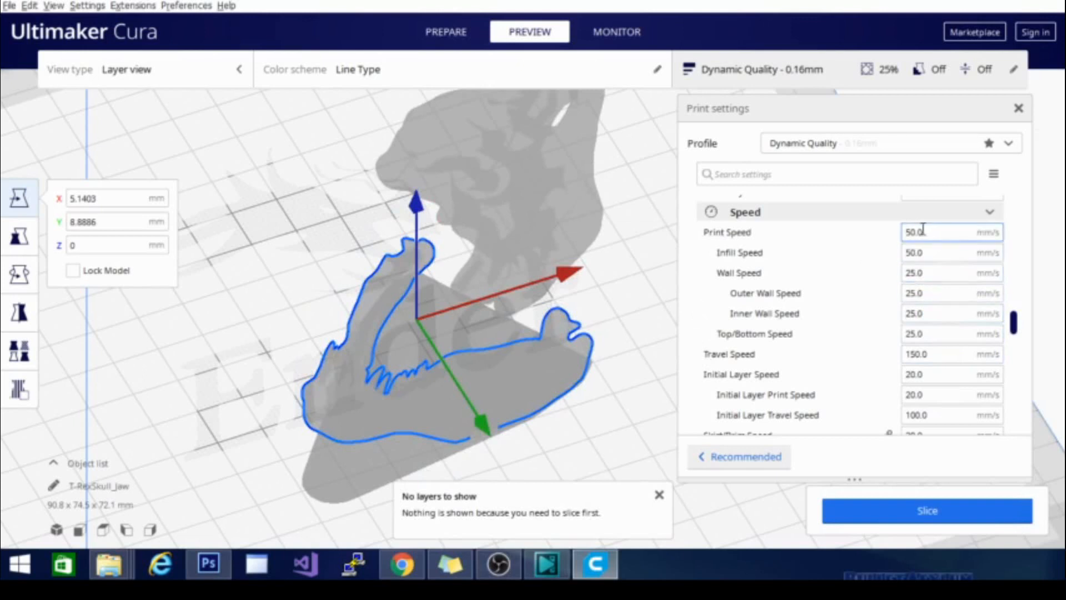
pyautogui.moveTo(935, 232)
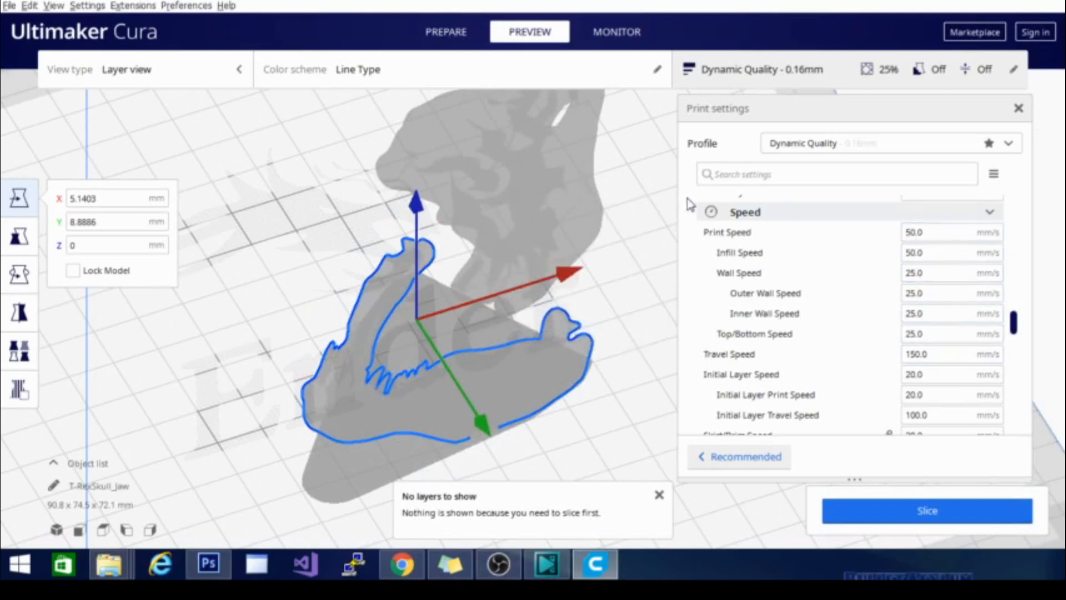
pyautogui.click(950, 273)
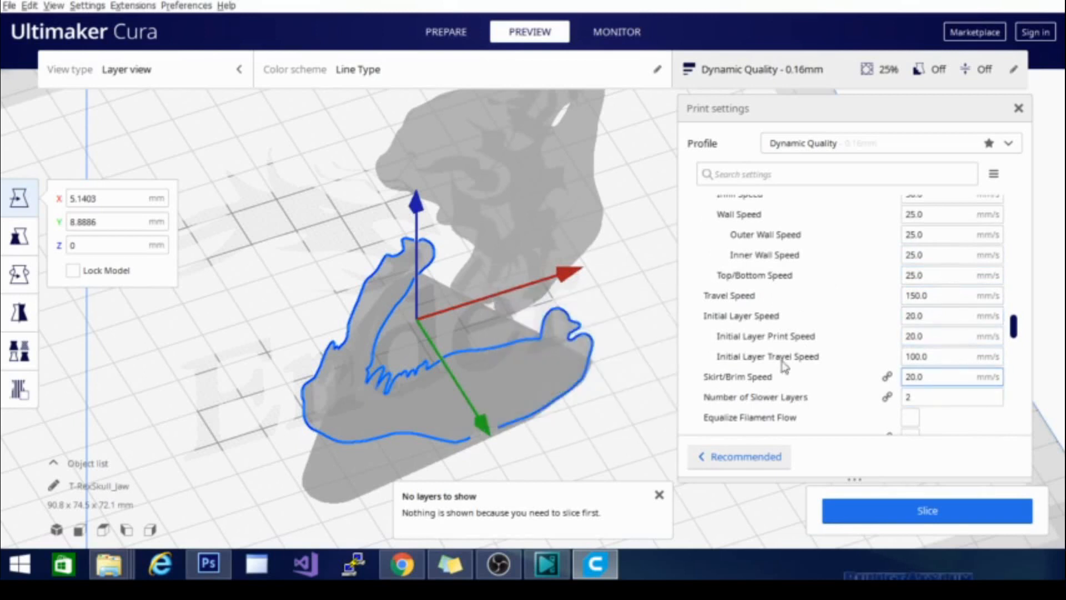
pyautogui.moveTo(765, 336)
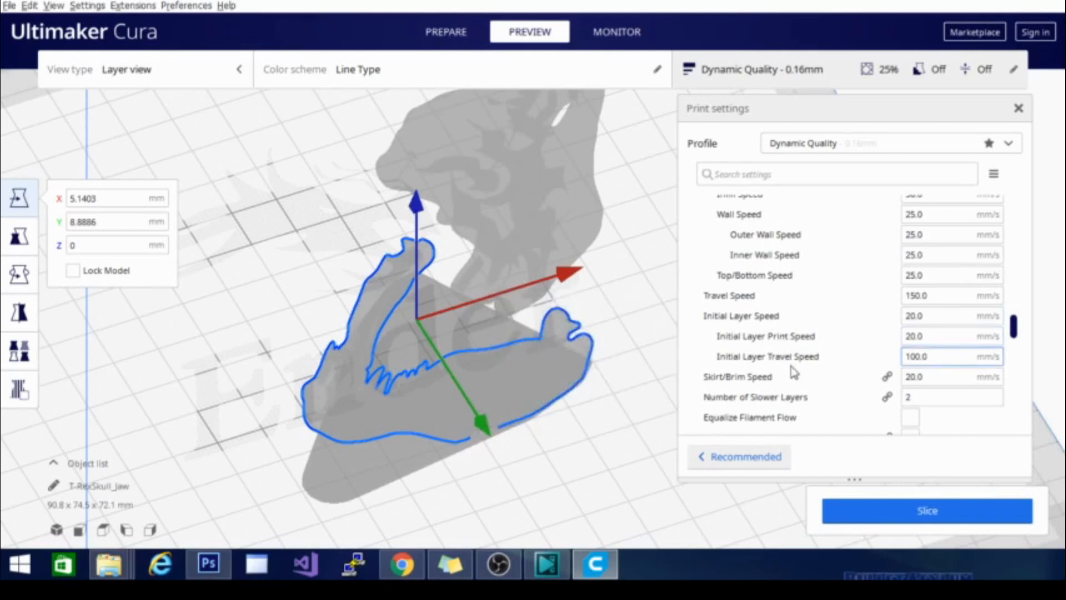
pyautogui.scroll(-3)
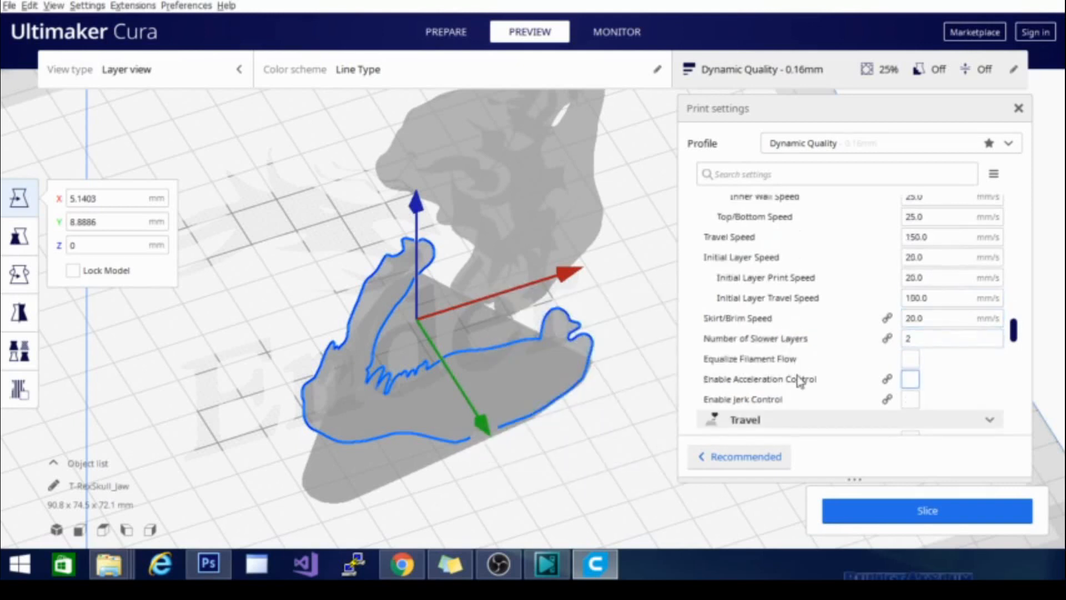
# Override Number of Slower Layers with the value 2
pyautogui.click(951, 337)
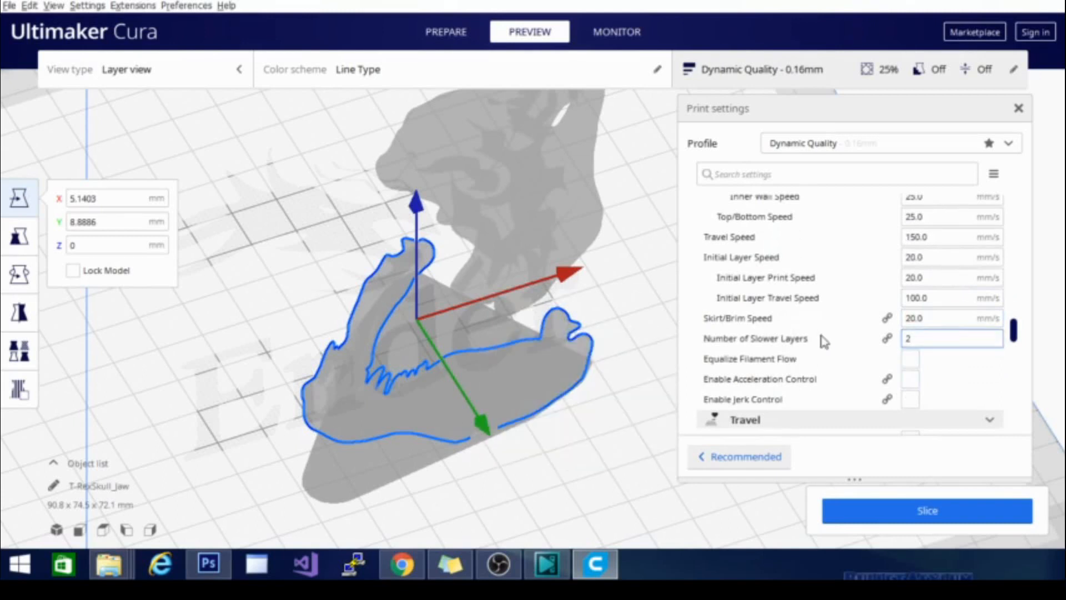
pyautogui.moveTo(766, 337)
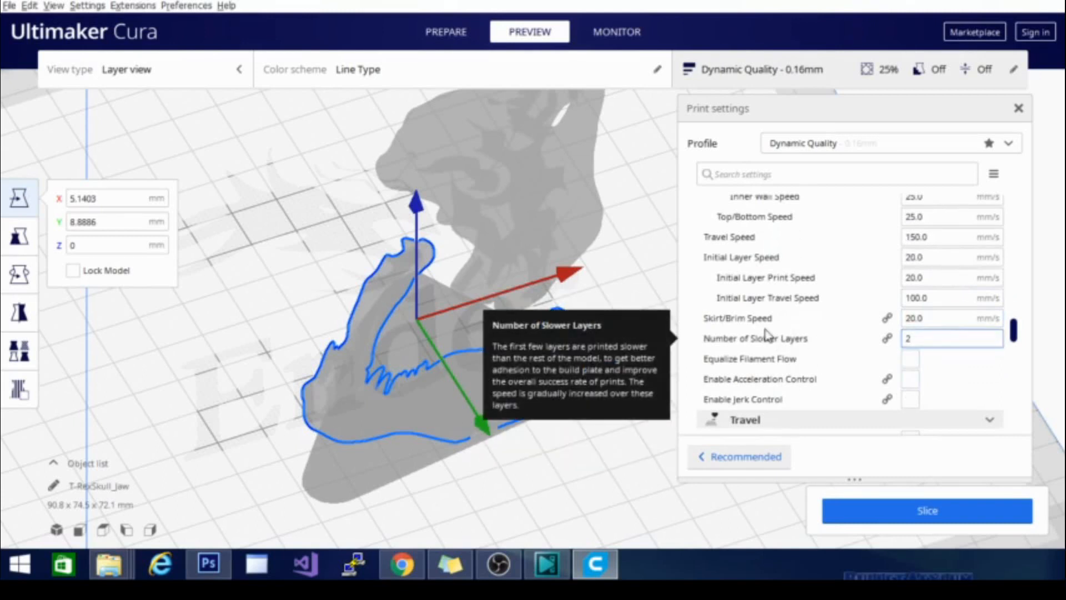
pyautogui.moveTo(768, 341)
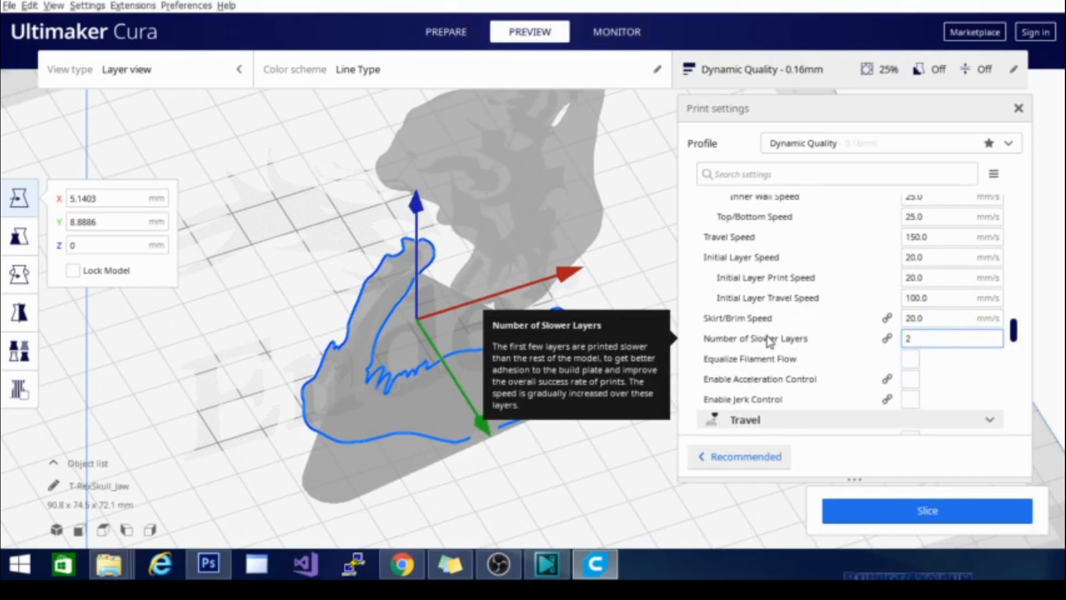
pyautogui.moveTo(741, 256)
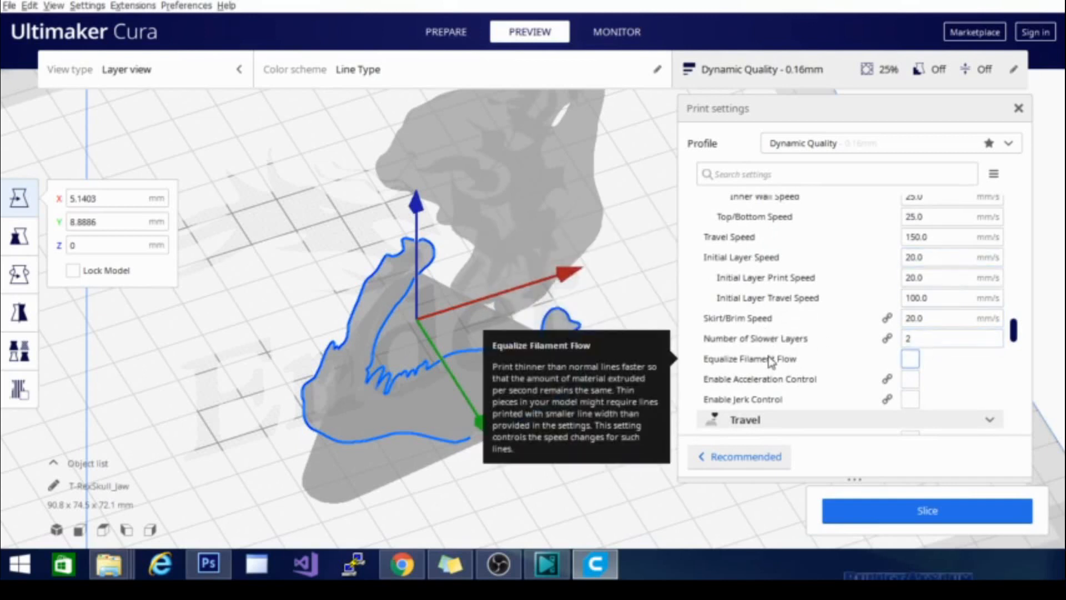
pyautogui.click(951, 338)
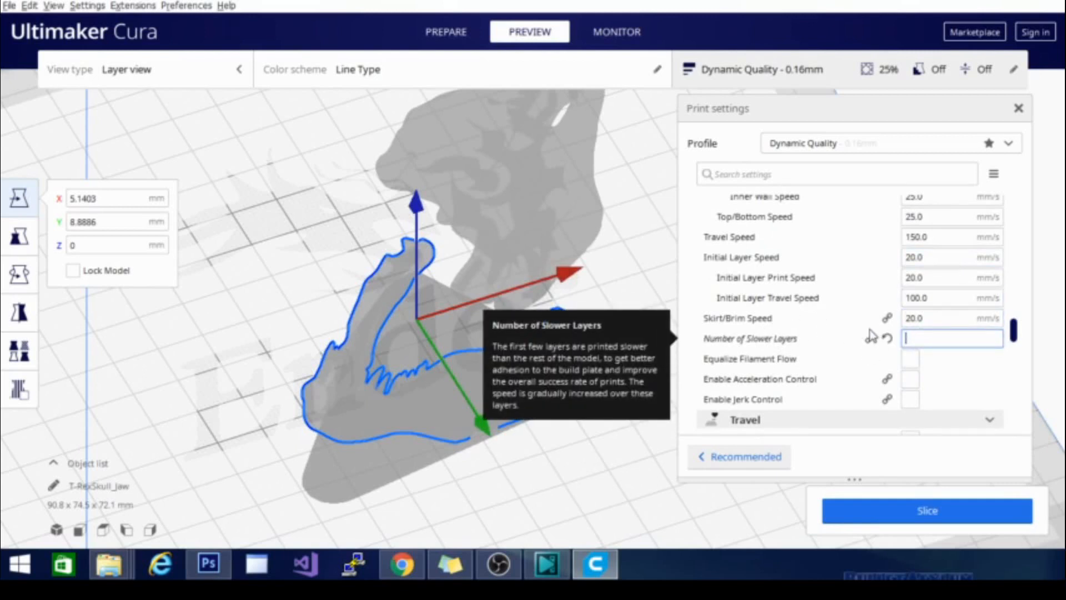
pyautogui.write('2')
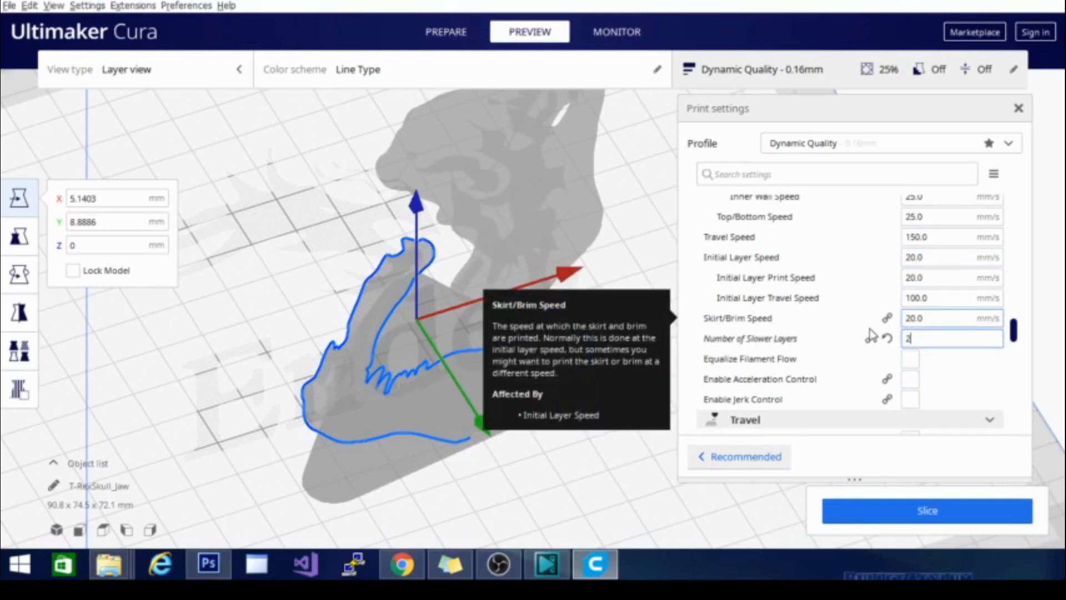